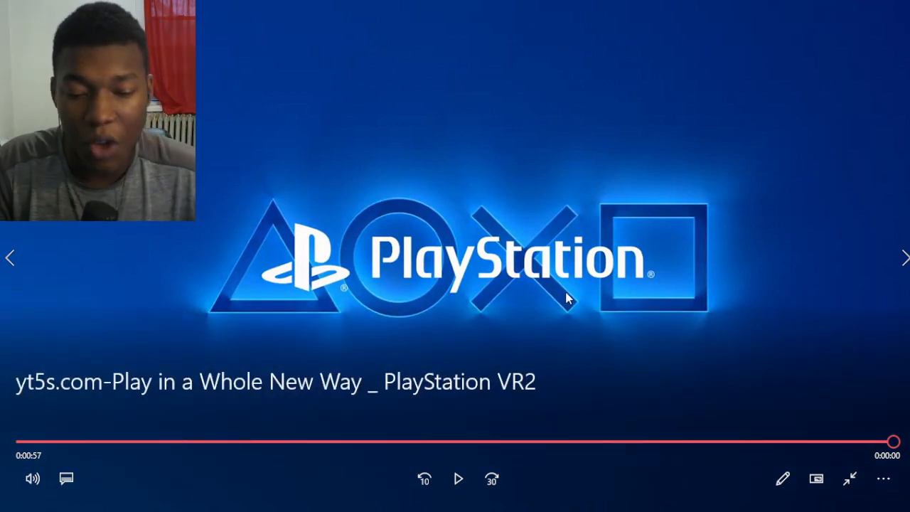
mouse_move(574, 190)
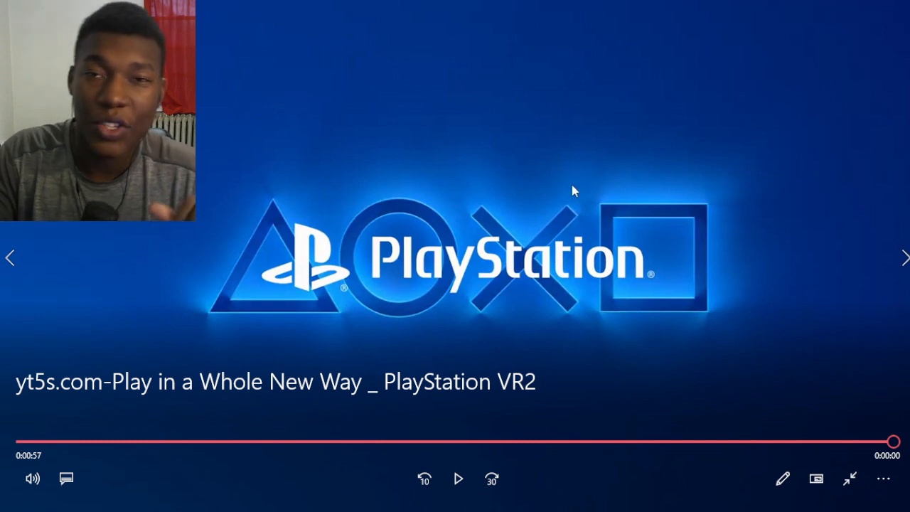